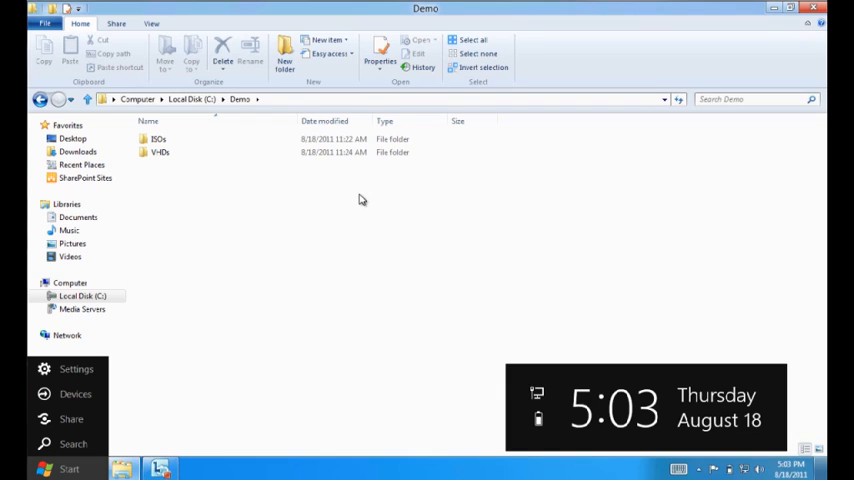
pyautogui.moveTo(344, 220)
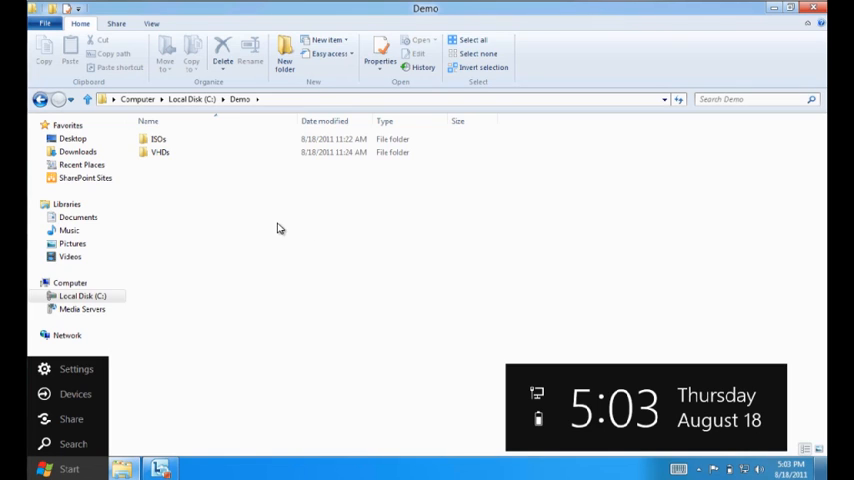
pyautogui.moveTo(212, 168)
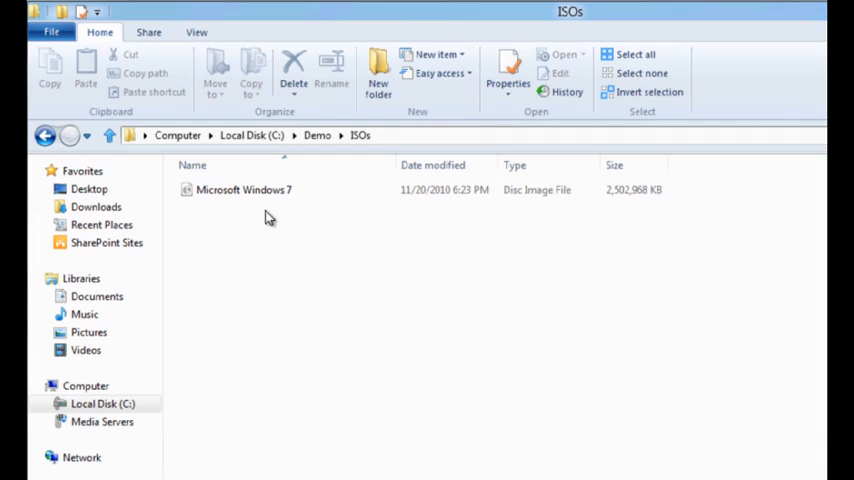
pyautogui.moveTo(316, 190)
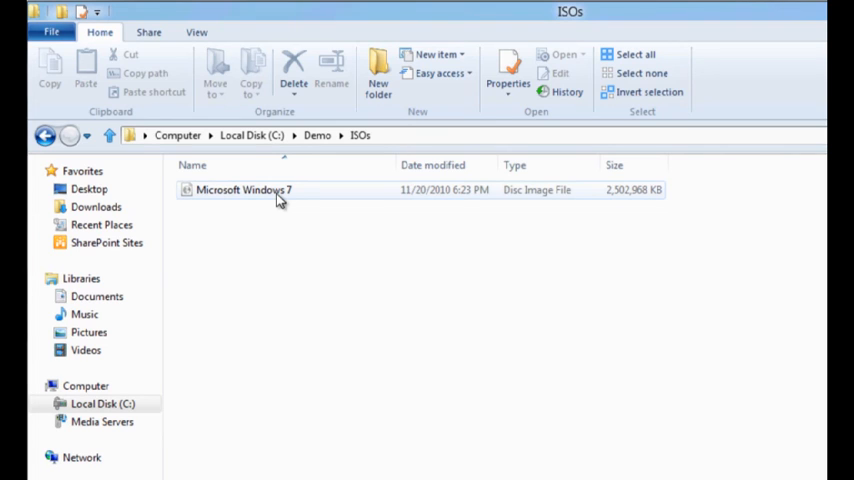
# Select the Microsoft Windows 7 ISO so it mounts as DVD Drive (D:) GRMCULFRER_EN_DVD
pyautogui.click(244, 188)
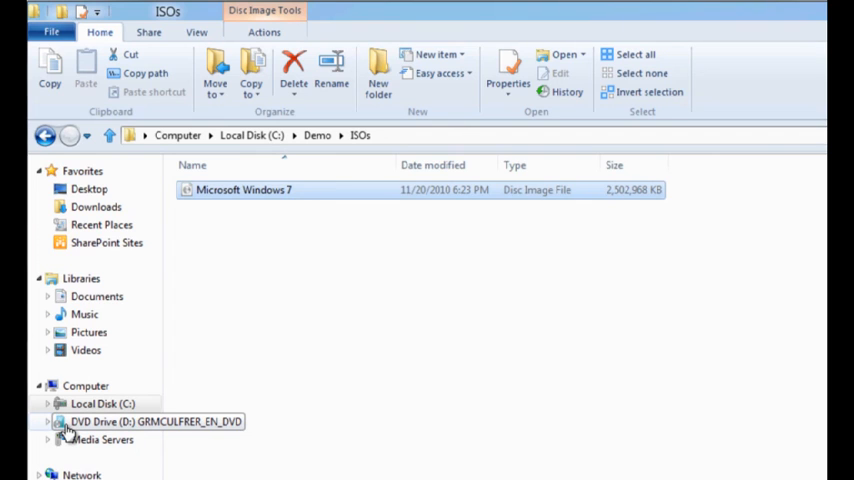
pyautogui.click(104, 420)
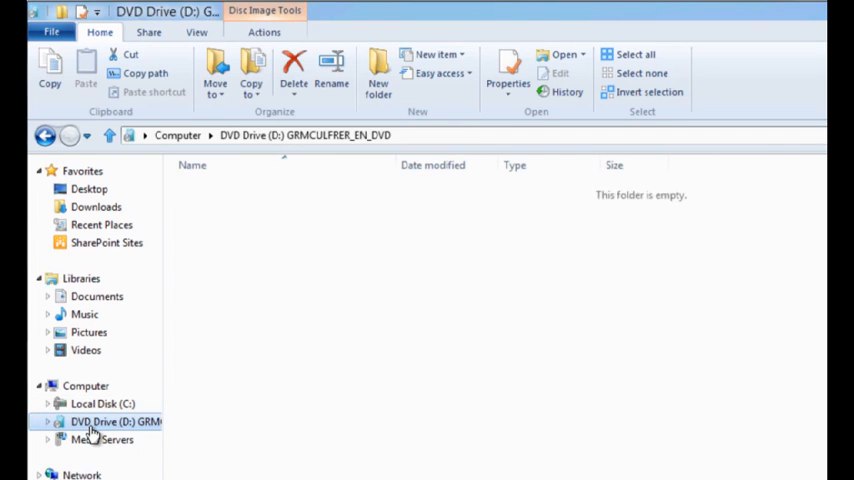
pyautogui.click(100, 420)
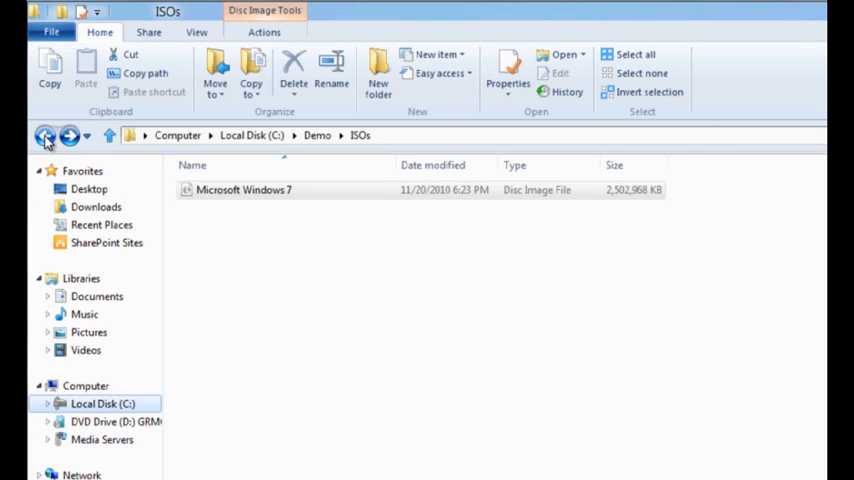
# Return to the Demo folder and enter the VHDs folder holding the Windows XP hard disk image
pyautogui.click(44, 136)
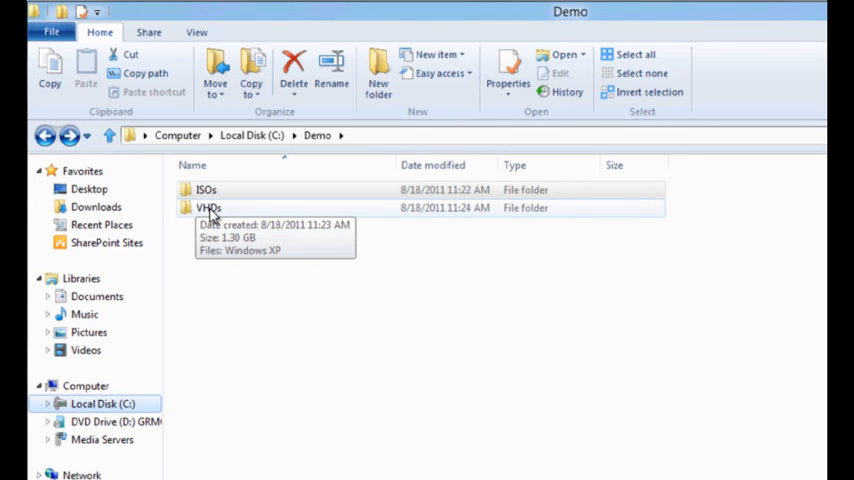
pyautogui.doubleClick(208, 208)
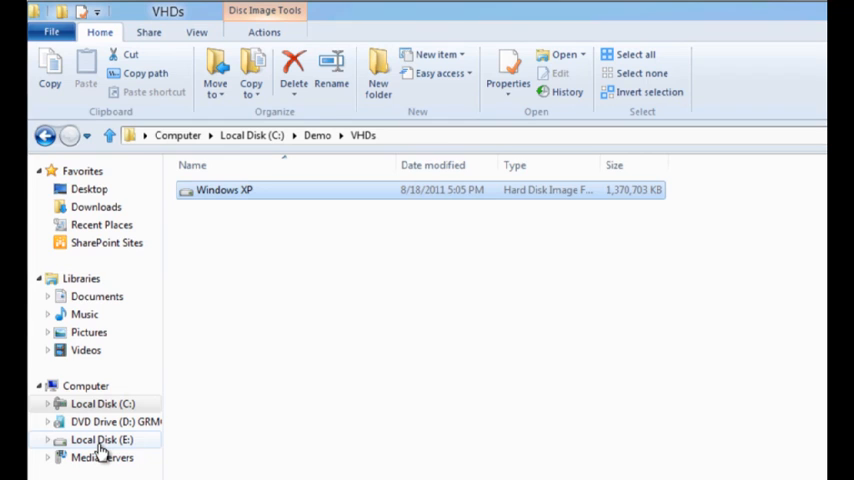
# Browse Local Disk (E:) showing Documents and Settings and WINDOWS folders
pyautogui.click(100, 440)
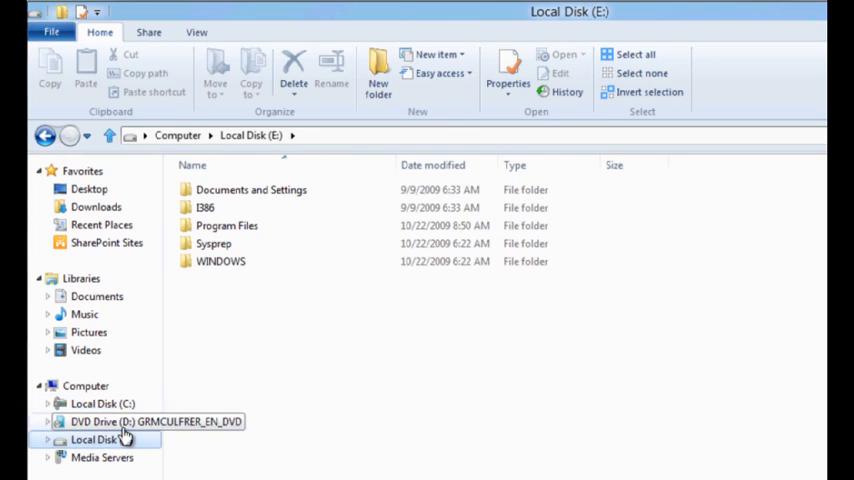
# From Computer view, eject DVD Drive (D:) and Local Disk (E:), leaving only Local Disk (C:)
pyautogui.click(84, 386)
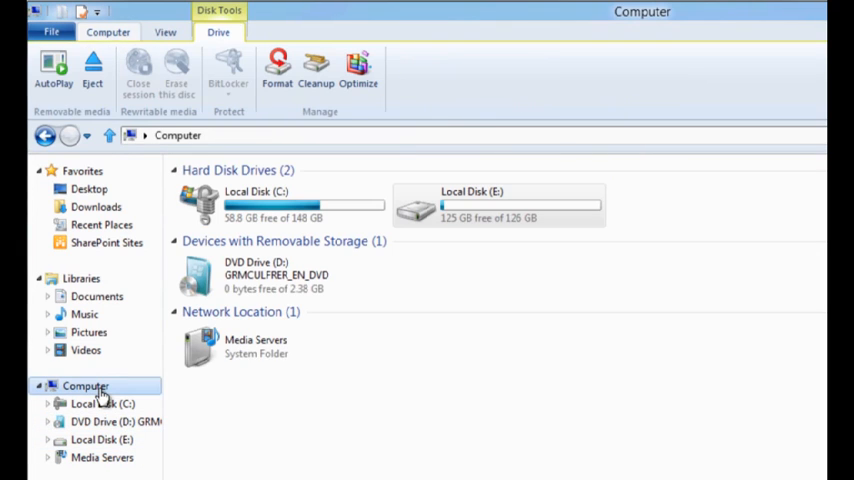
pyautogui.click(280, 276)
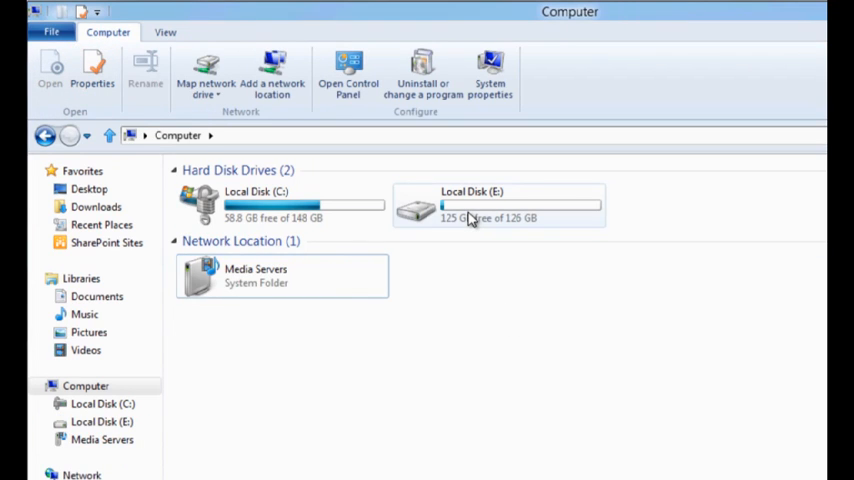
pyautogui.click(498, 204)
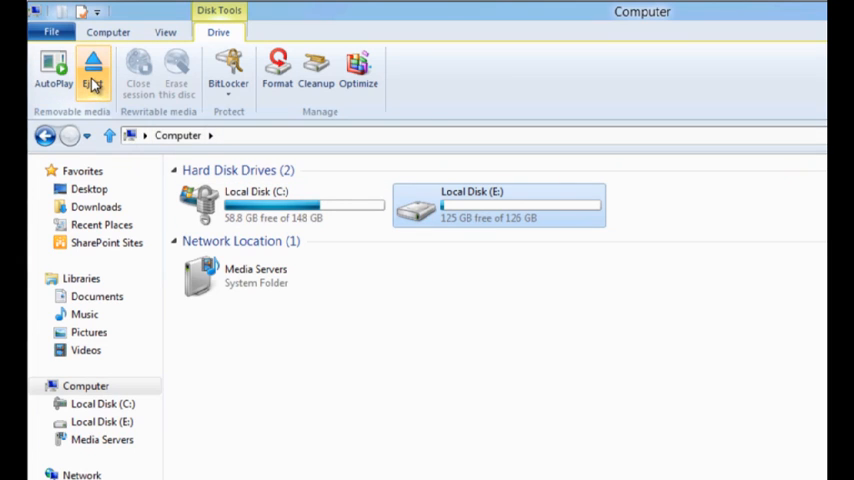
pyautogui.click(92, 70)
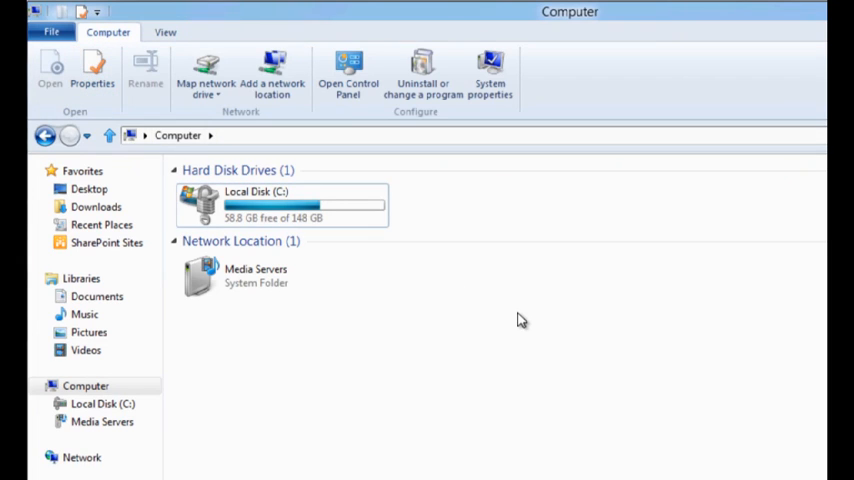